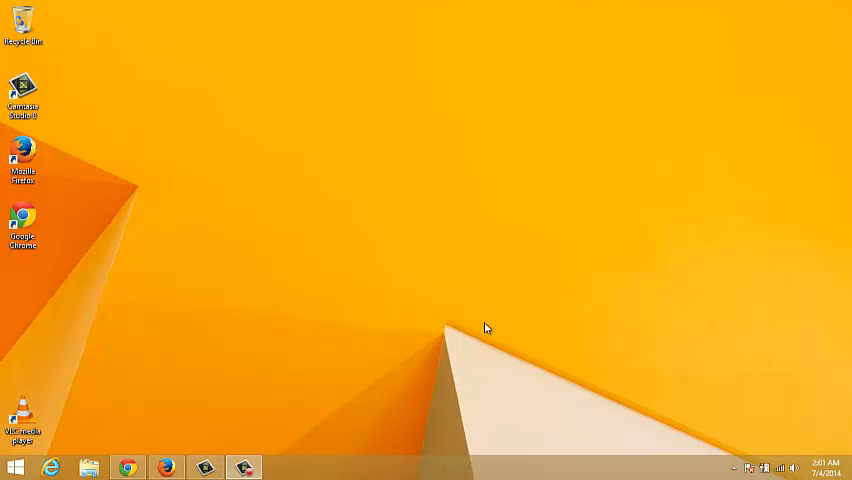
{"action": "mouse_move", "coordinate": [406, 342]}
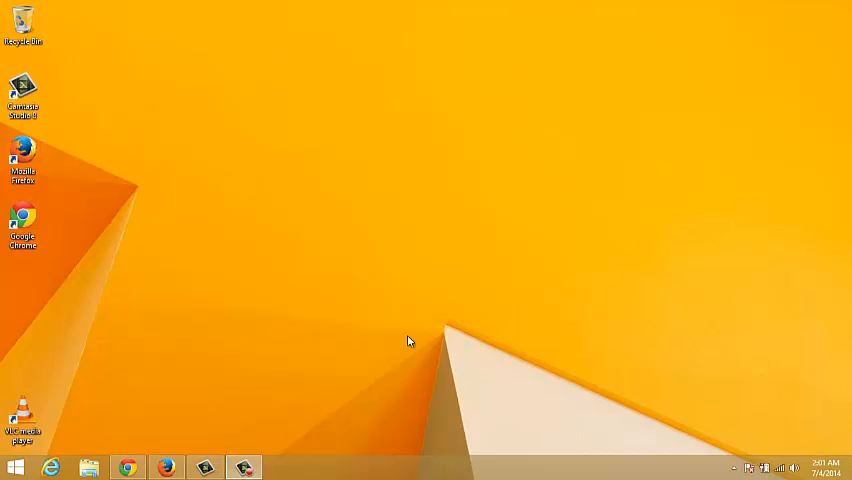
Bring the Chrome window with the Gmail inbox and chat contact list to the front
{"action": "left_click", "coordinate": [129, 460]}
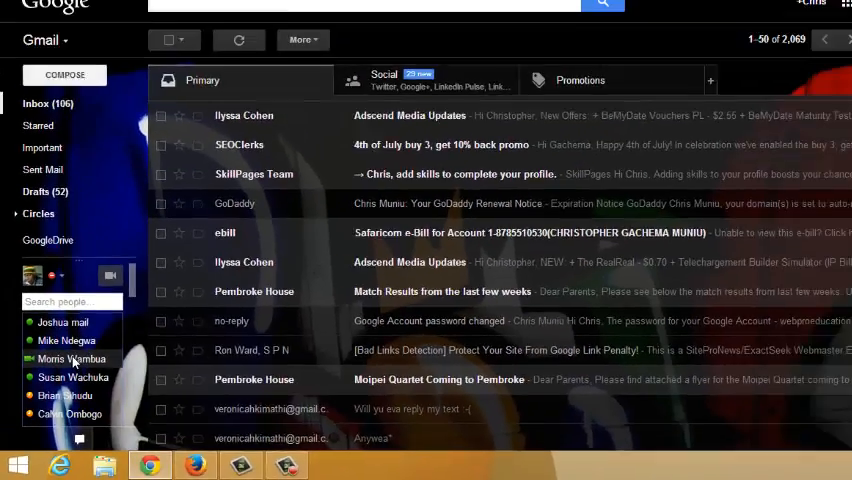
Chat 'Hey' to the contact from the chat list, then close the chat window
{"action": "left_click", "coordinate": [62, 358]}
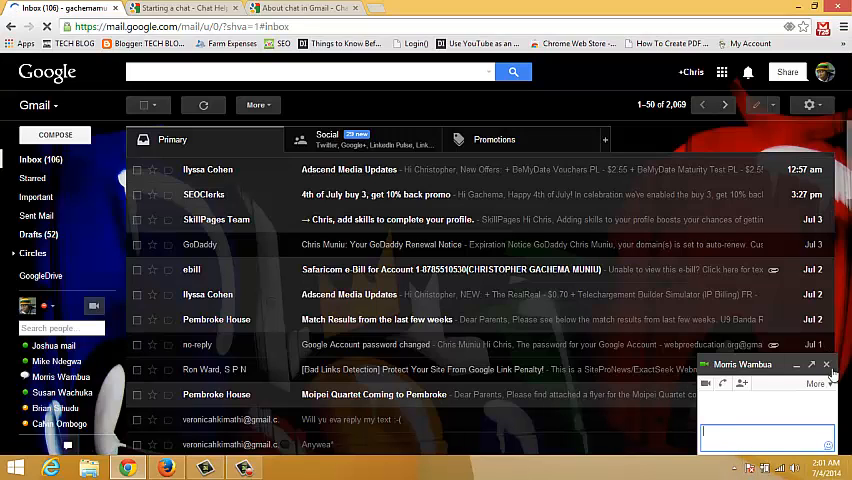
{"action": "mouse_move", "coordinate": [686, 449]}
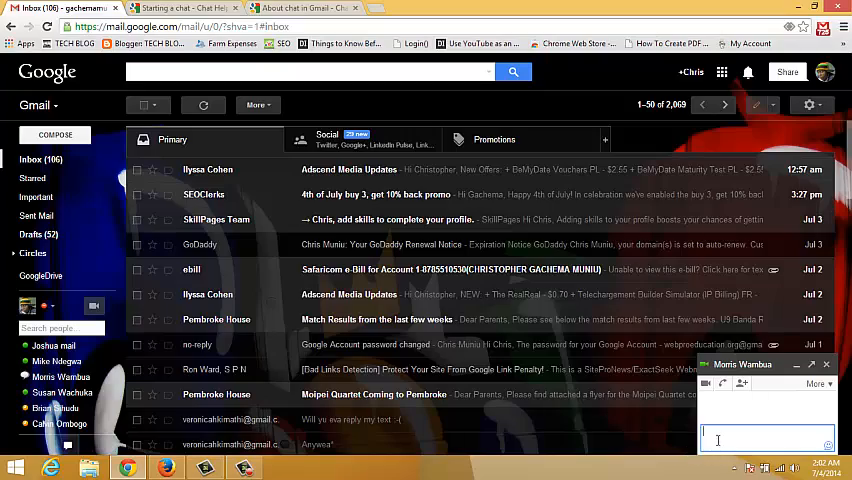
{"action": "type", "text": "Hey"}
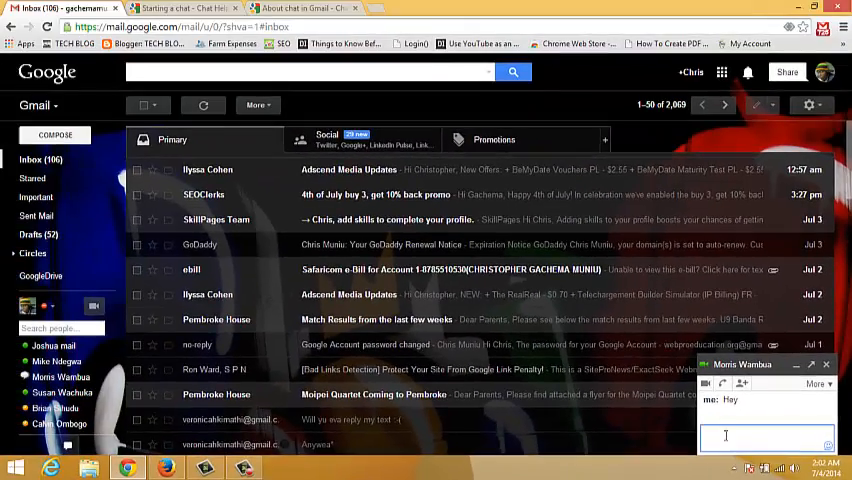
{"action": "left_click", "coordinate": [841, 363]}
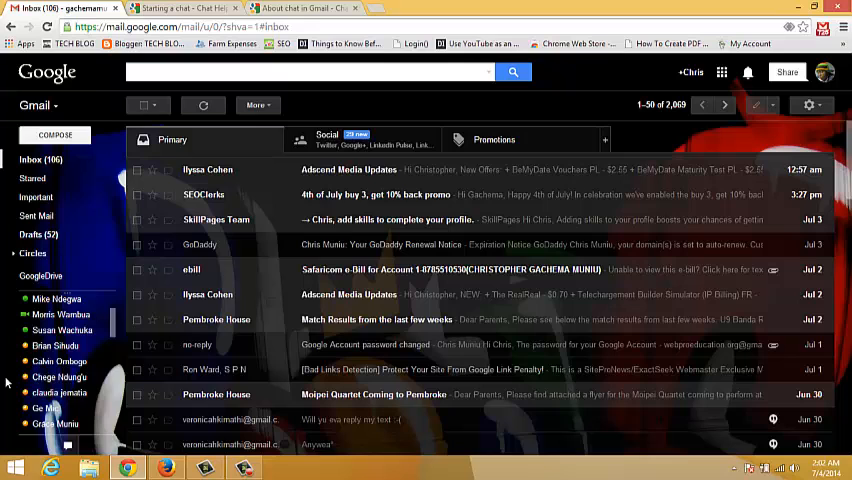
Reopen the chat with the same contact to see their reply beneath 'Hey'
{"action": "scroll", "scroll_direction": "down", "scroll_amount": 3}
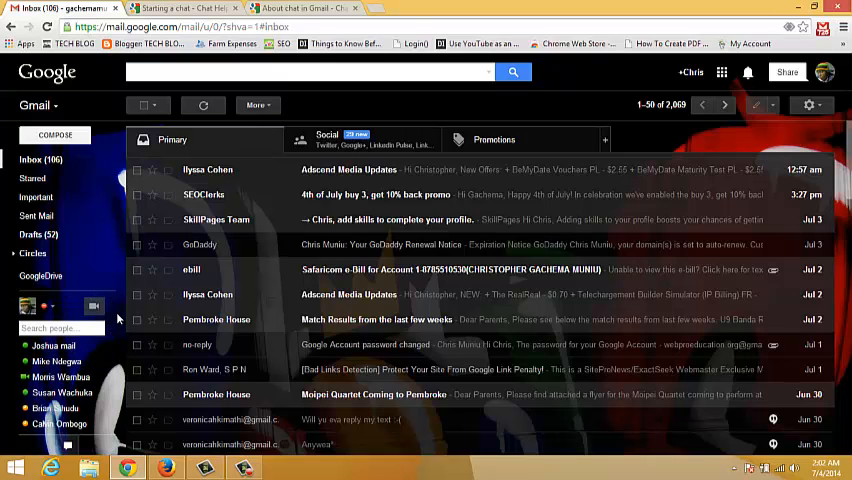
{"action": "left_click", "coordinate": [53, 345]}
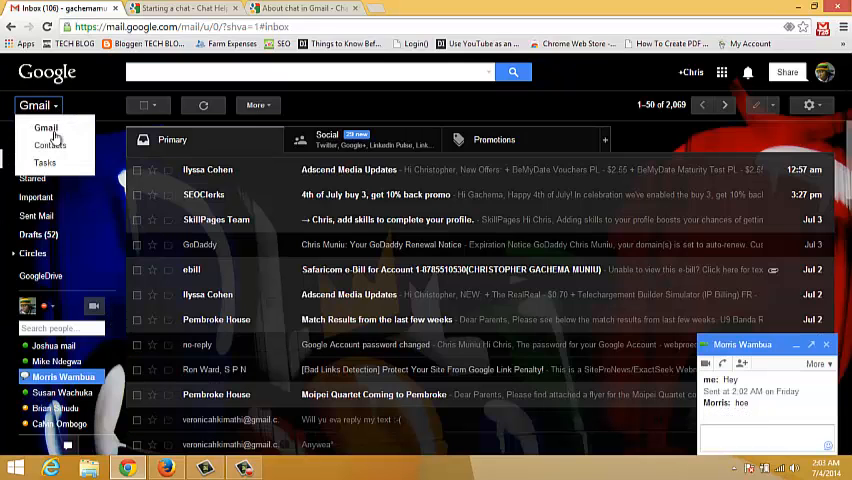
{"action": "left_click", "coordinate": [49, 145]}
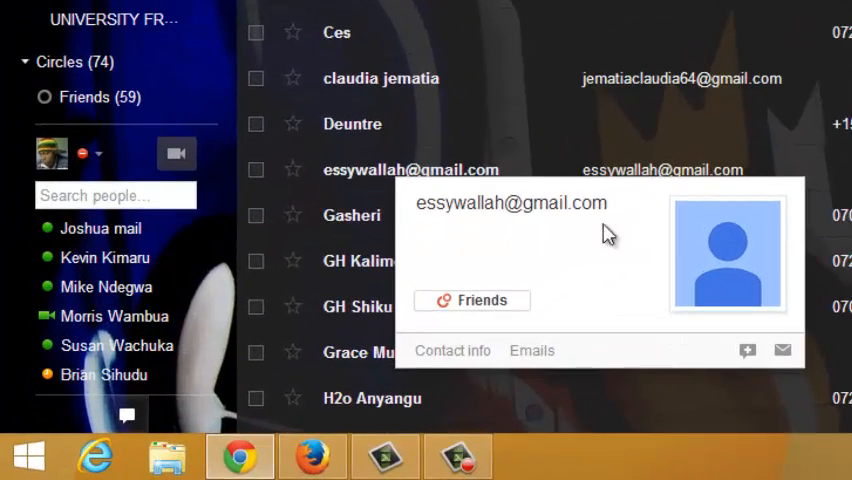
{"action": "mouse_move", "coordinate": [746, 350]}
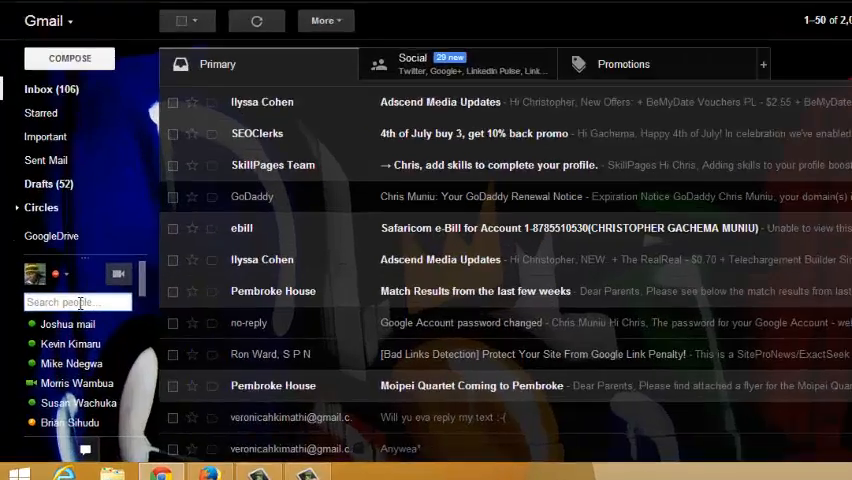
Enter the new contact's Gmail address in the Search people box
{"action": "type", "text": "webp"}
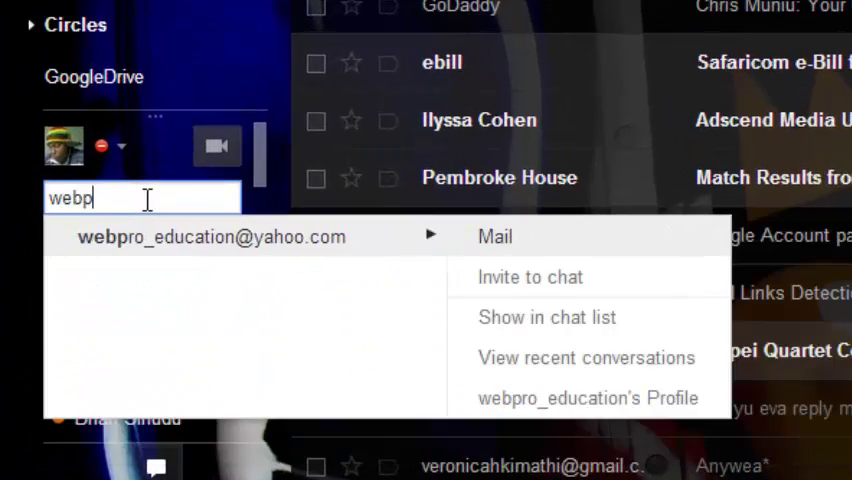
{"action": "type", "text": "ro"}
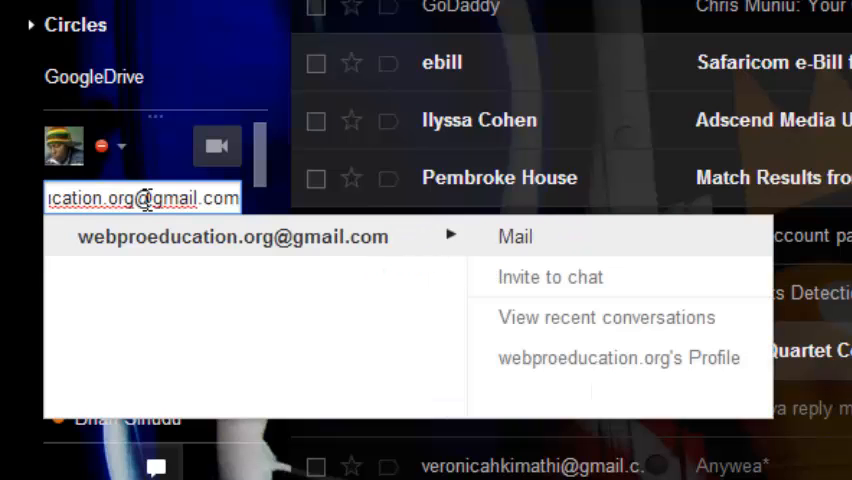
{"action": "mouse_move", "coordinate": [433, 242]}
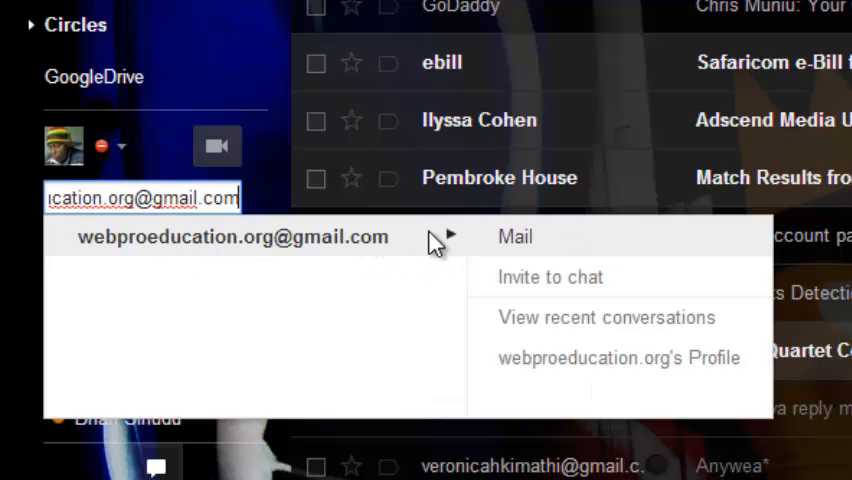
{"action": "mouse_move", "coordinate": [635, 290]}
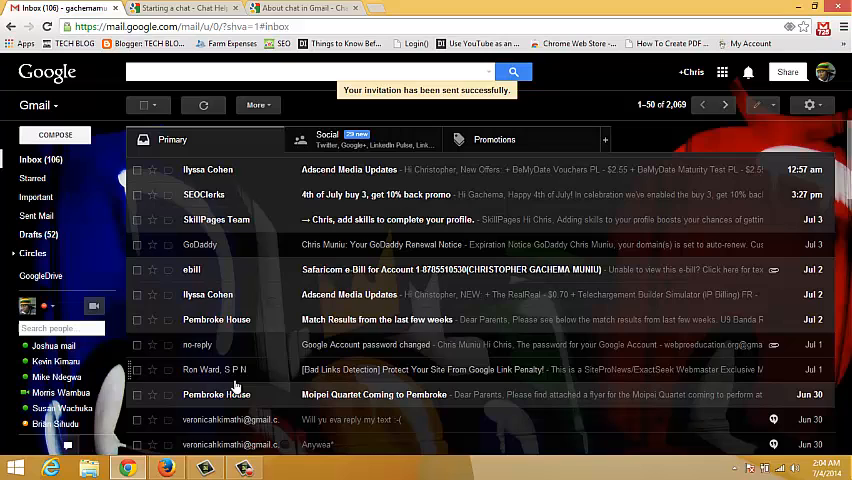
Switch to the other browser window showing the invited account's Gmail inbox
{"action": "left_click", "coordinate": [215, 14]}
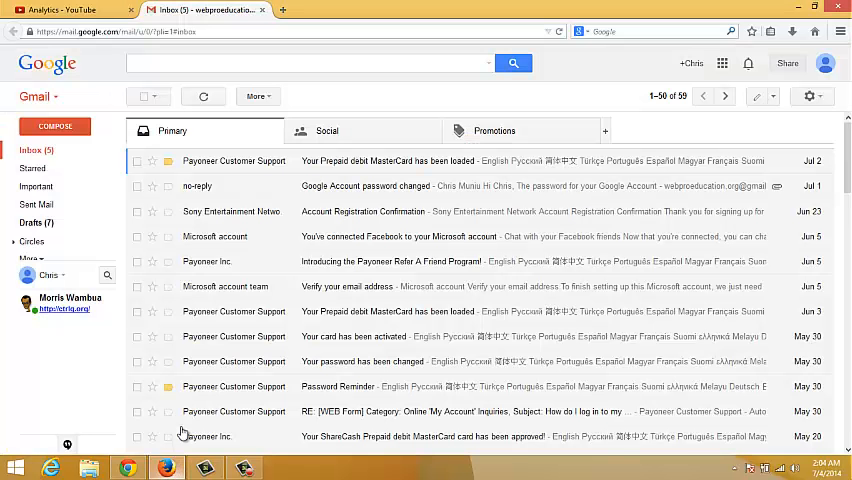
{"action": "mouse_move", "coordinate": [239, 341]}
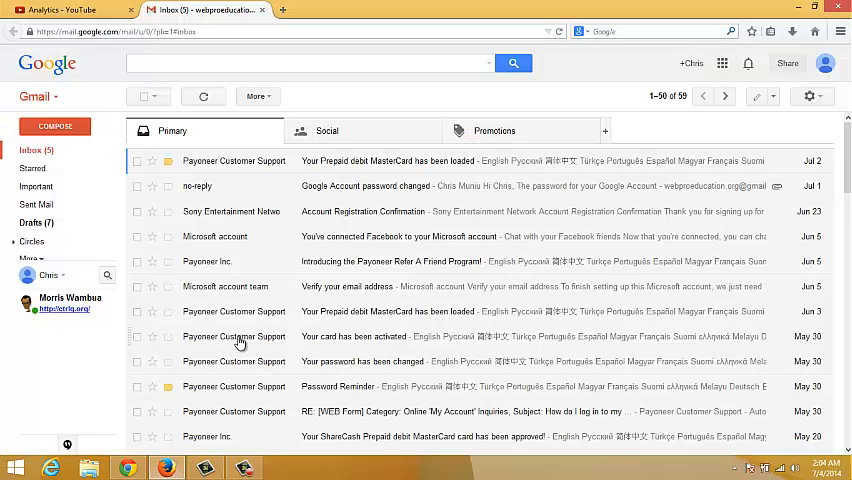
{"action": "mouse_move", "coordinate": [217, 336]}
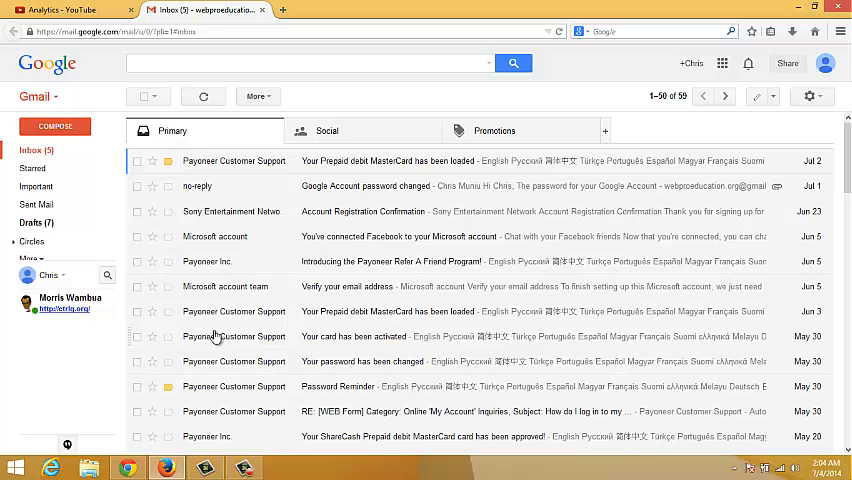
{"action": "mouse_move", "coordinate": [212, 347]}
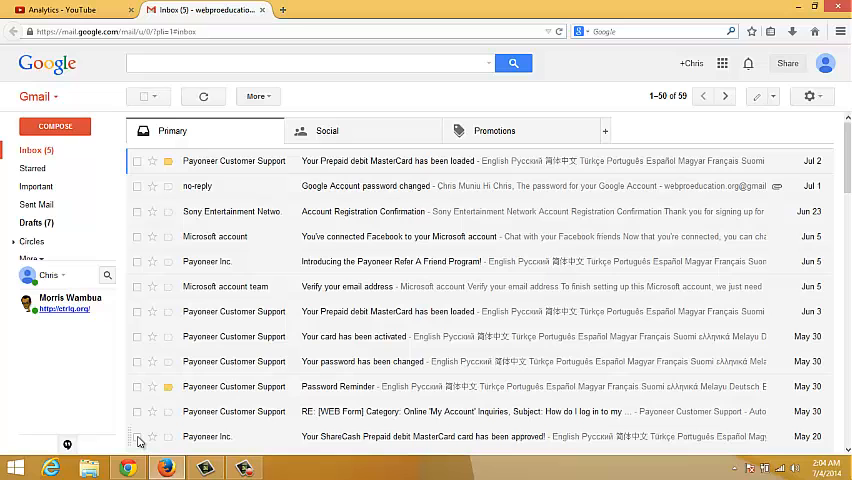
{"action": "mouse_move", "coordinate": [130, 465]}
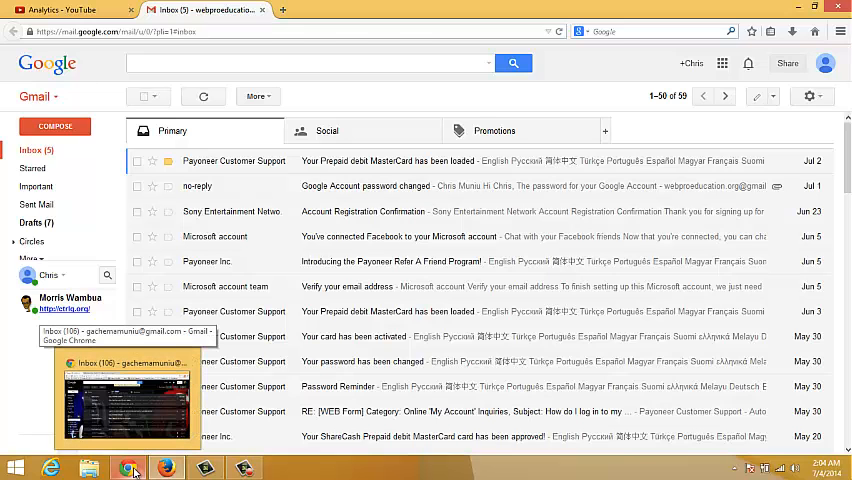